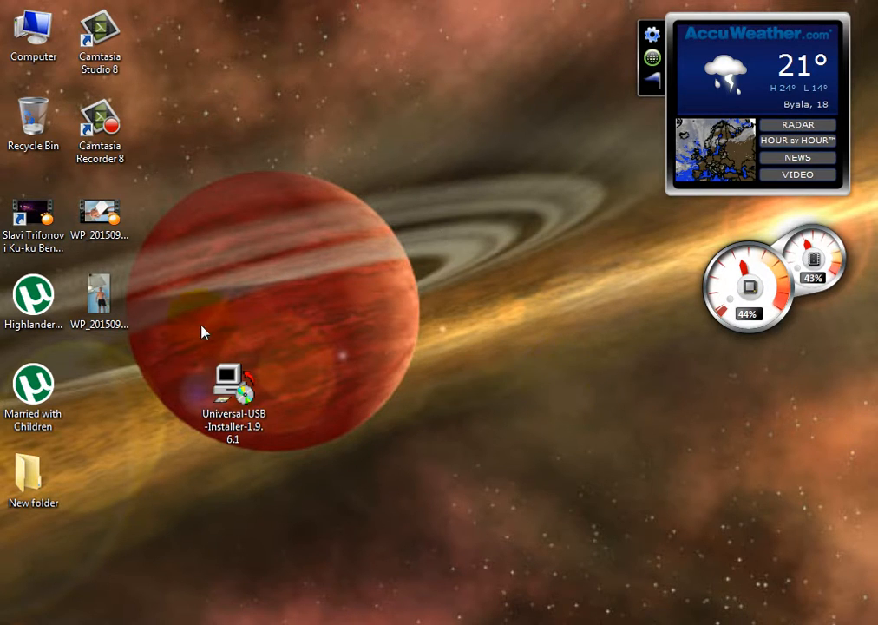
pyautogui.moveTo(314, 375)
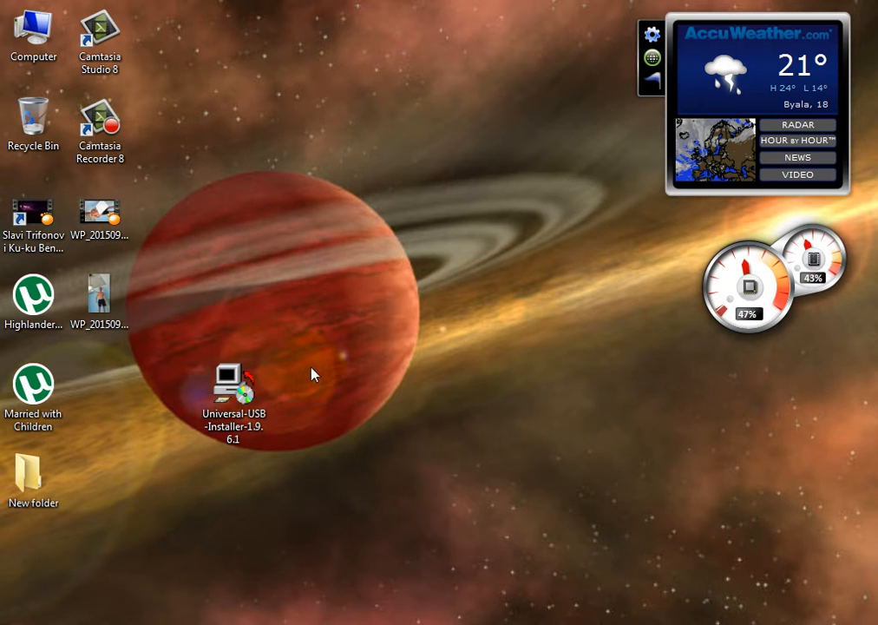
pyautogui.moveTo(330, 413)
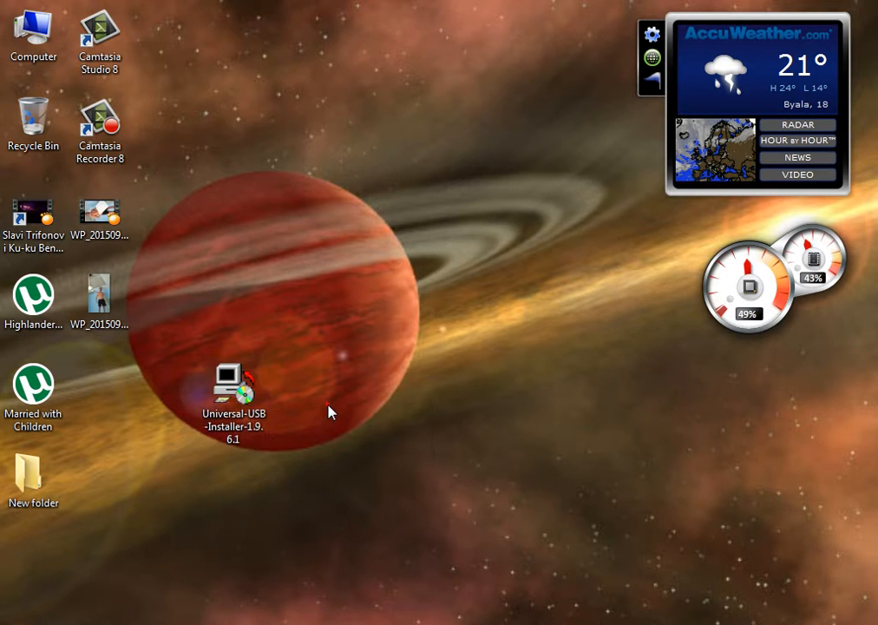
pyautogui.moveTo(329, 409)
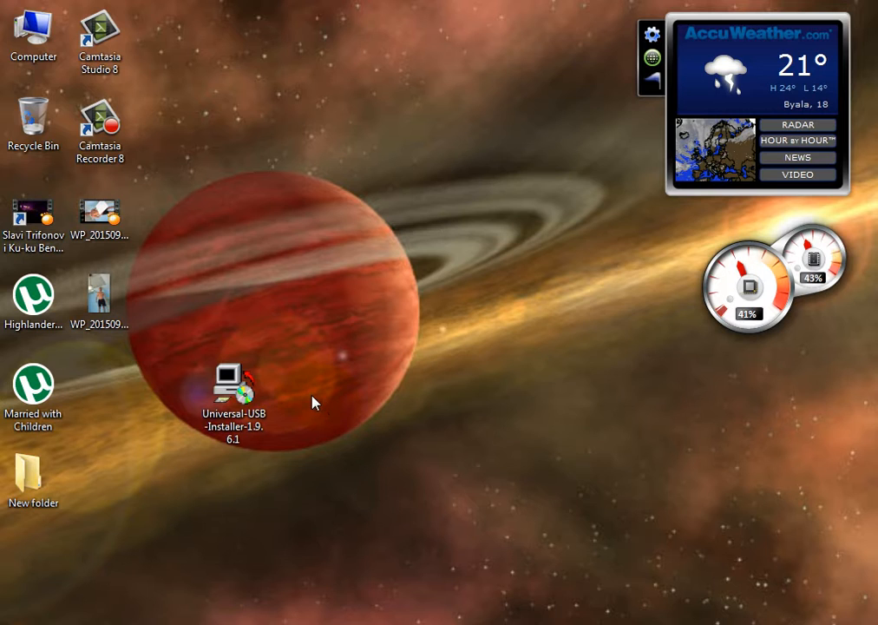
pyautogui.moveTo(315, 427)
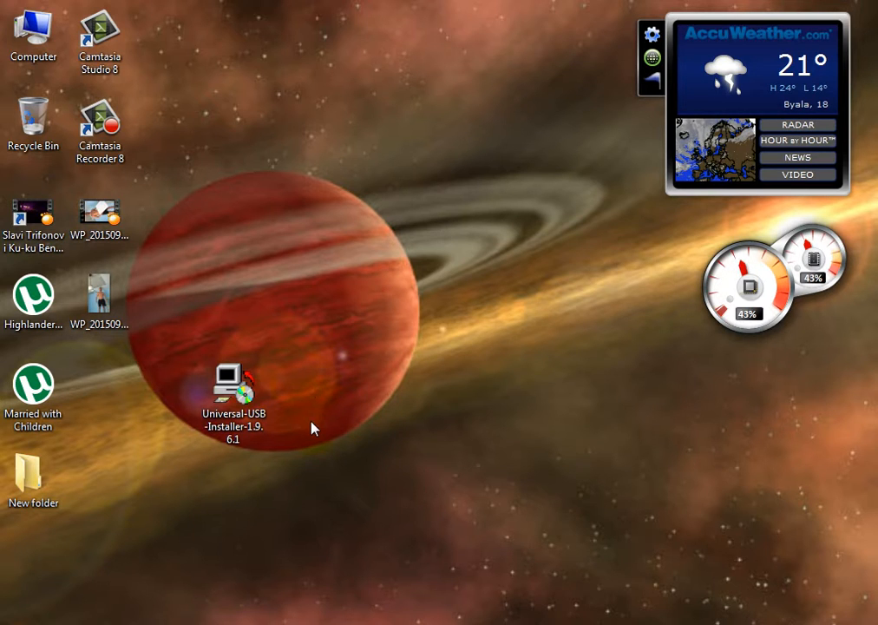
pyautogui.moveTo(303, 434)
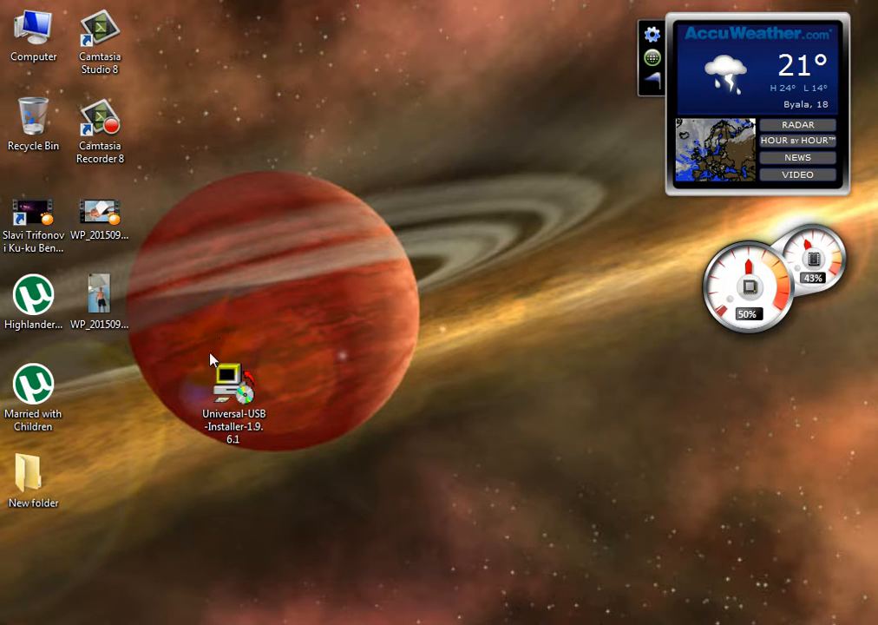
# Launch Universal USB Installer, allow the unverified publisher to run and accept the licence
pyautogui.doubleClick(233, 385)
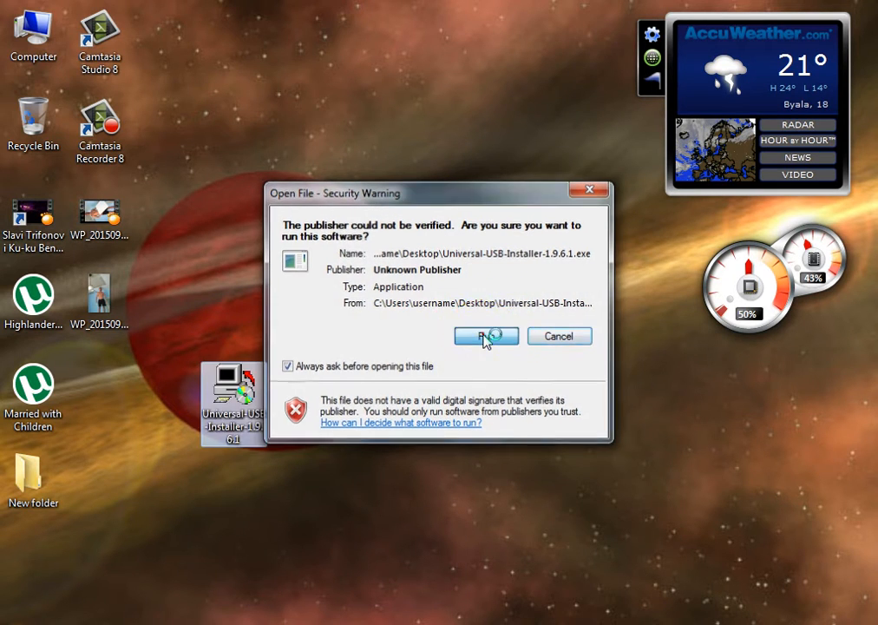
pyautogui.click(485, 336)
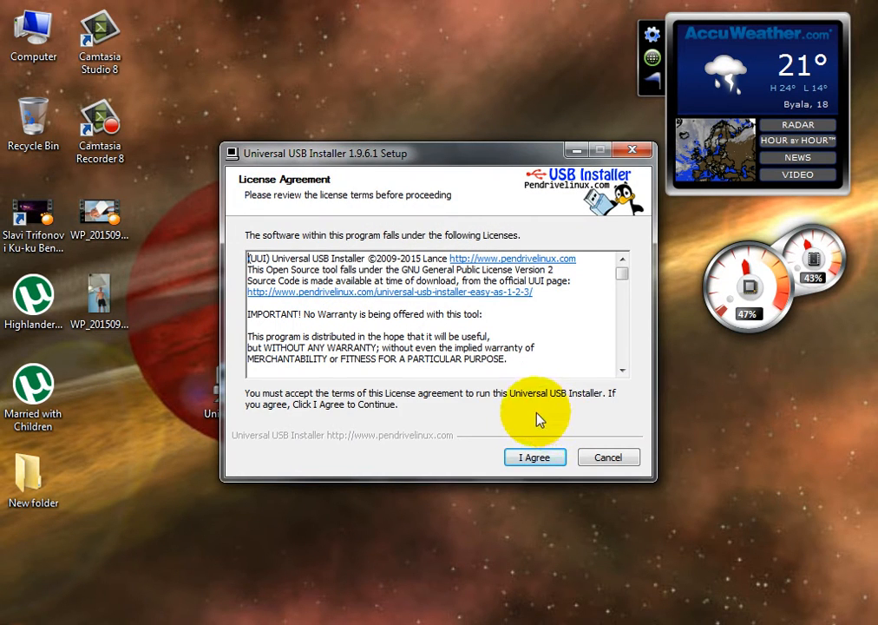
pyautogui.click(535, 458)
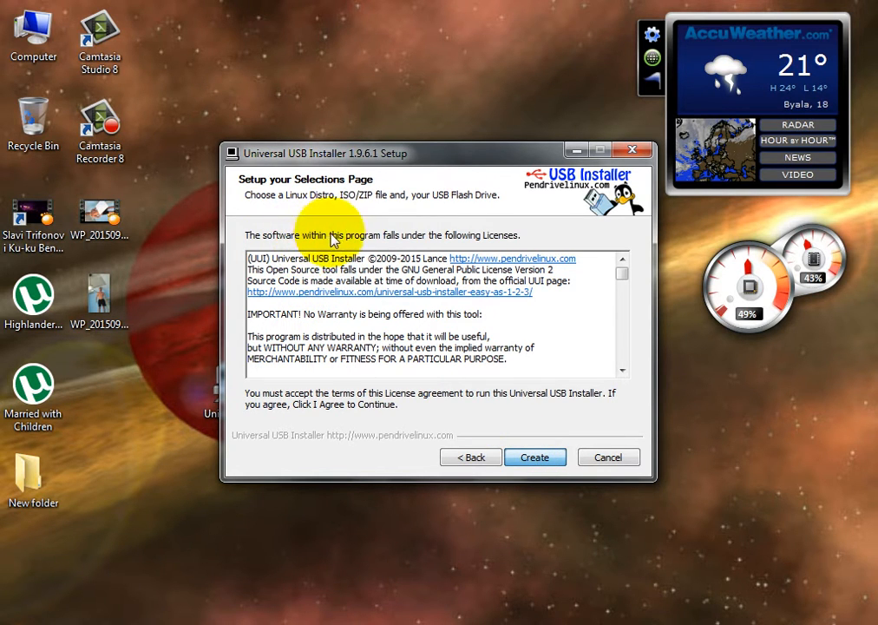
# Choose Windows 8 Installer from the Step 1 distribution list
pyautogui.click(535, 458)
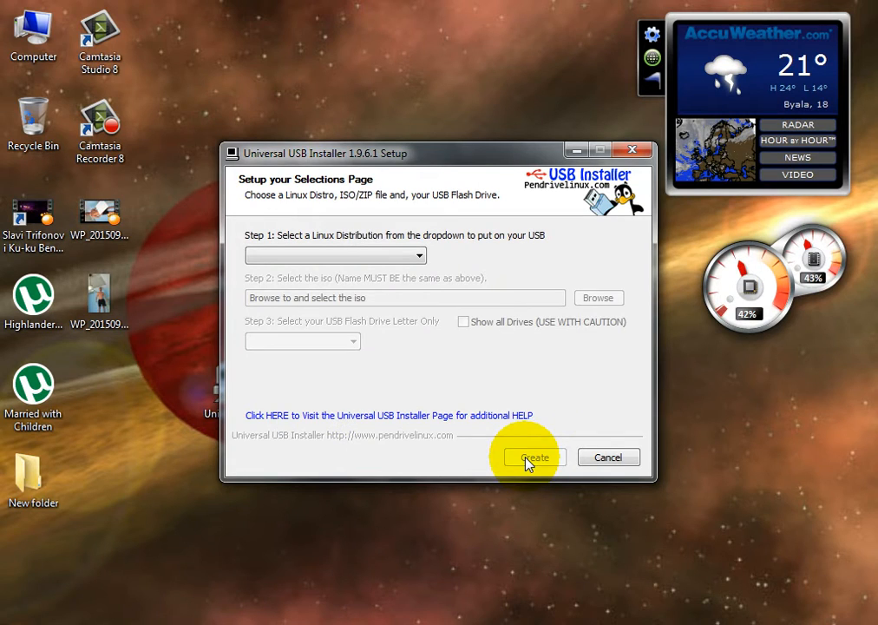
pyautogui.moveTo(303, 276)
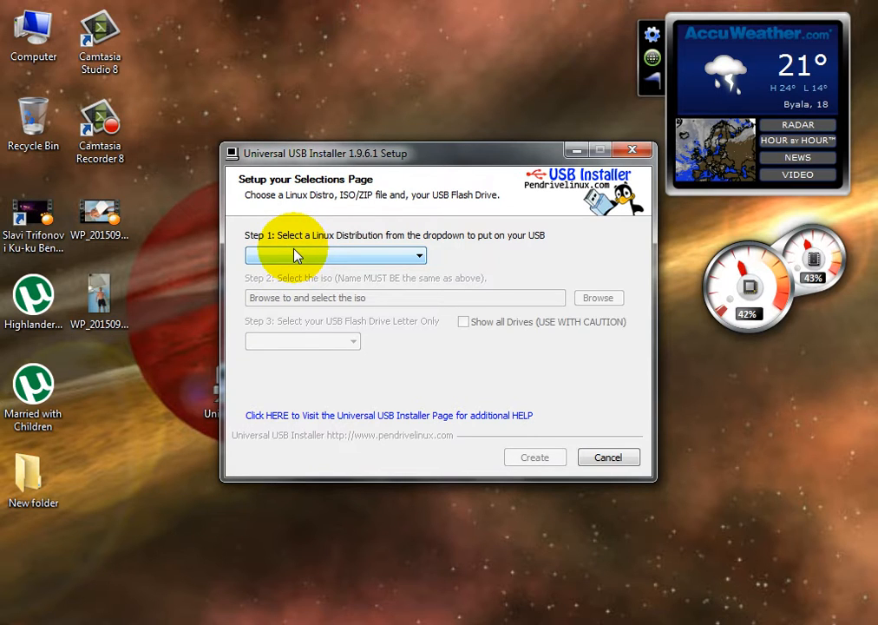
pyautogui.click(336, 256)
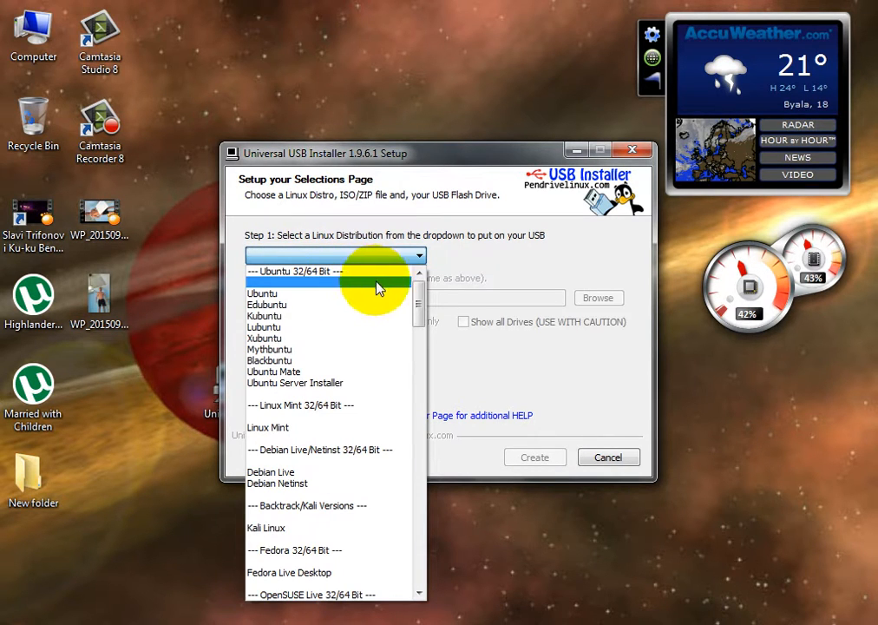
pyautogui.moveTo(418, 286); pyautogui.dragTo(419, 390)
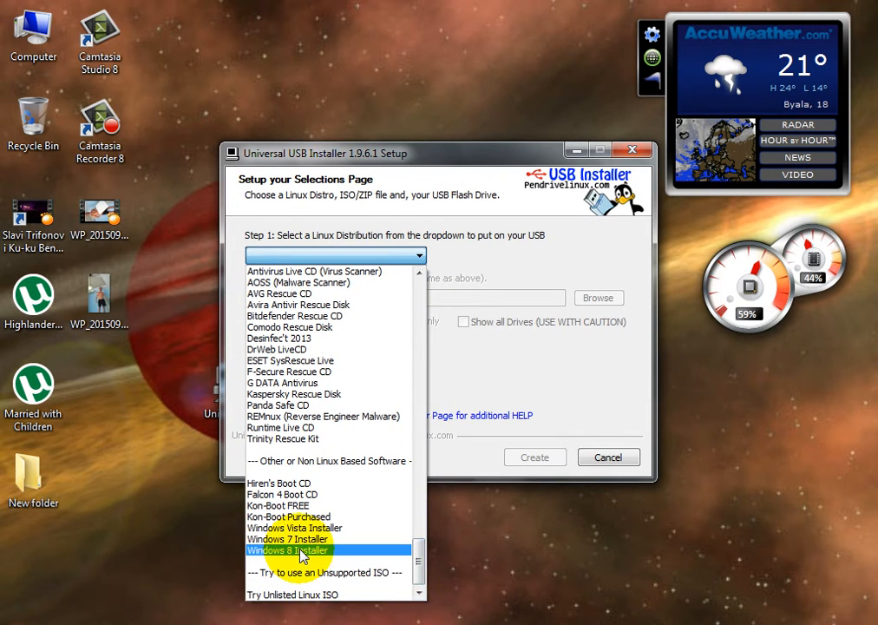
pyautogui.click(286, 551)
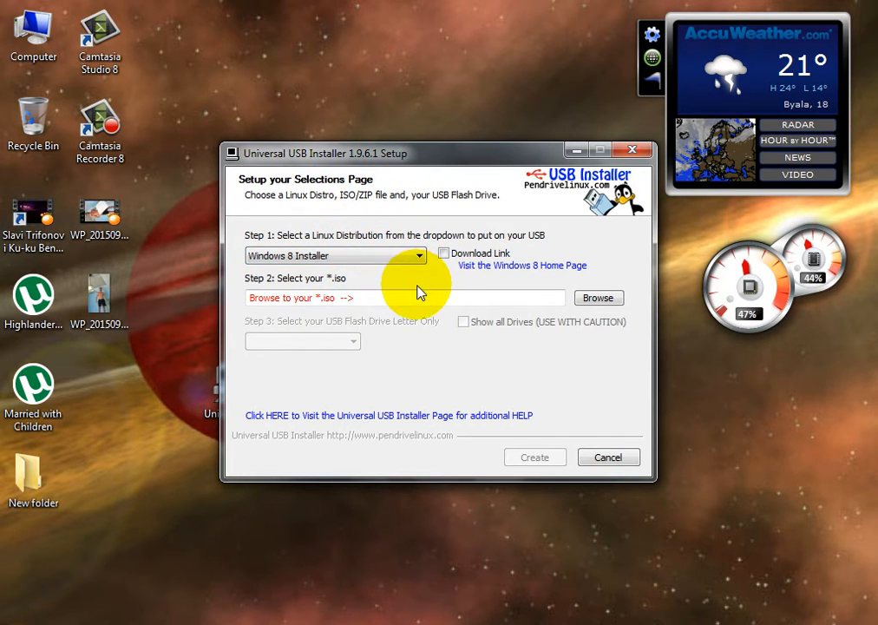
pyautogui.moveTo(389, 315)
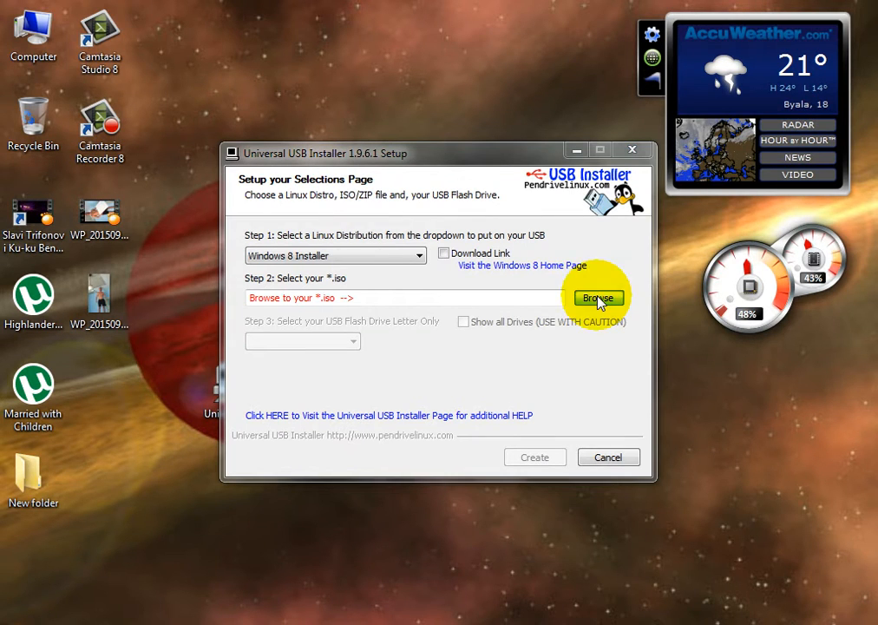
# Browse to Downloads and select the Windows 10 Pro x64 ISO as the image file
pyautogui.click(597, 298)
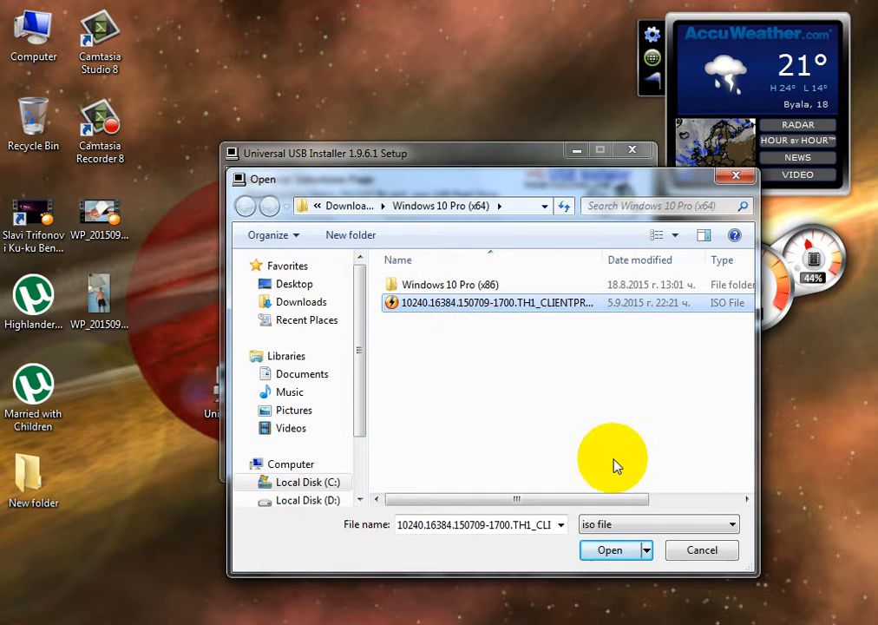
pyautogui.click(609, 548)
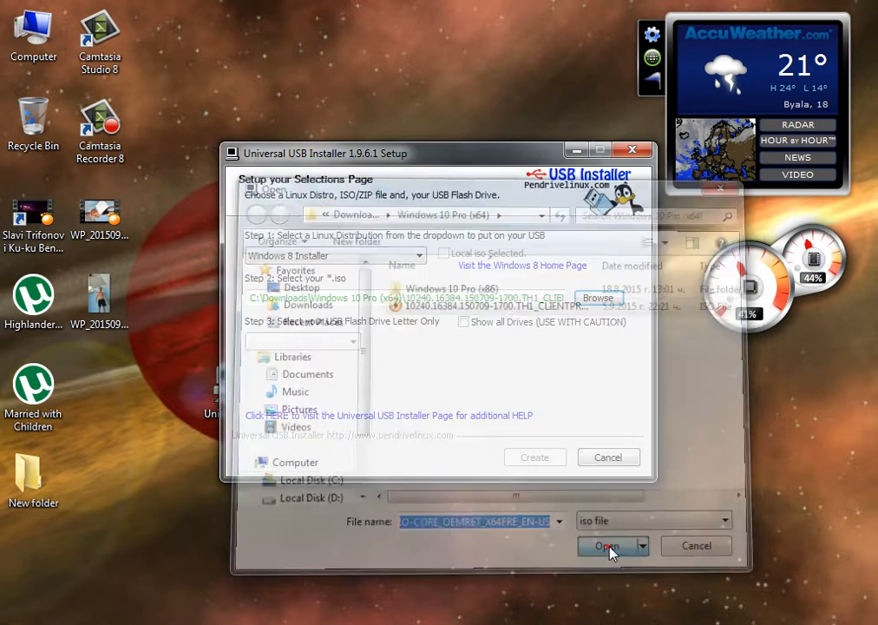
pyautogui.click(608, 545)
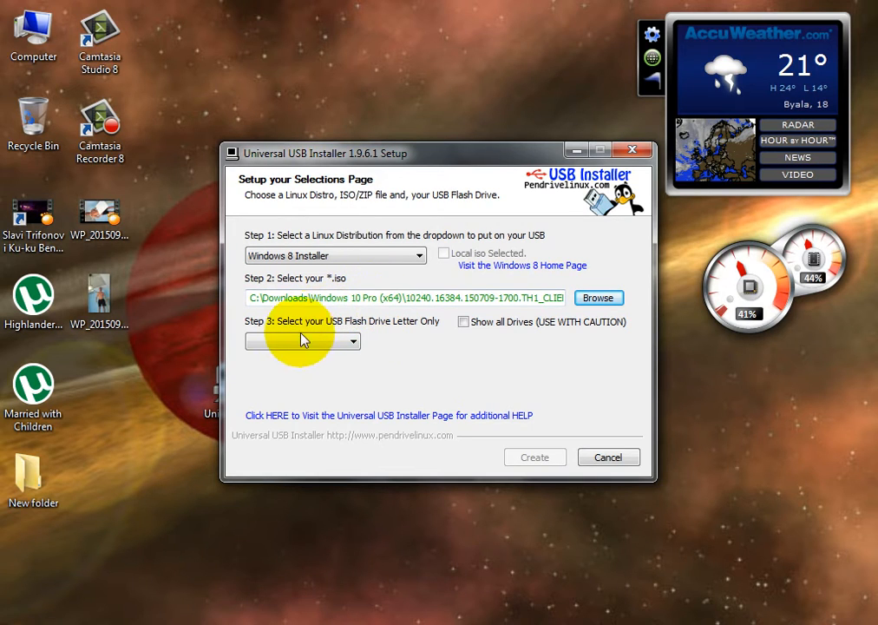
# Select drive E:\ UUI 7GB as the target USB flash drive
pyautogui.click(302, 340)
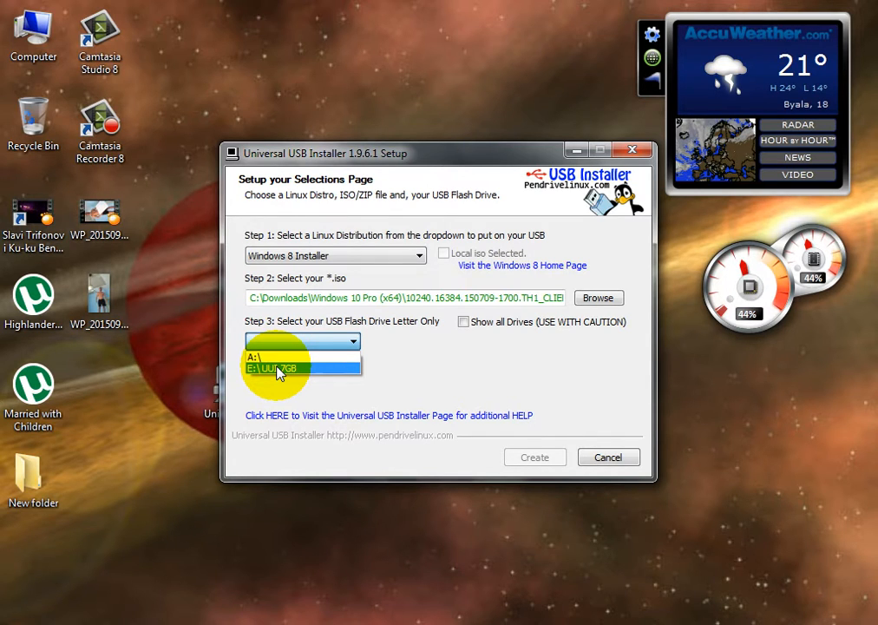
pyautogui.click(302, 368)
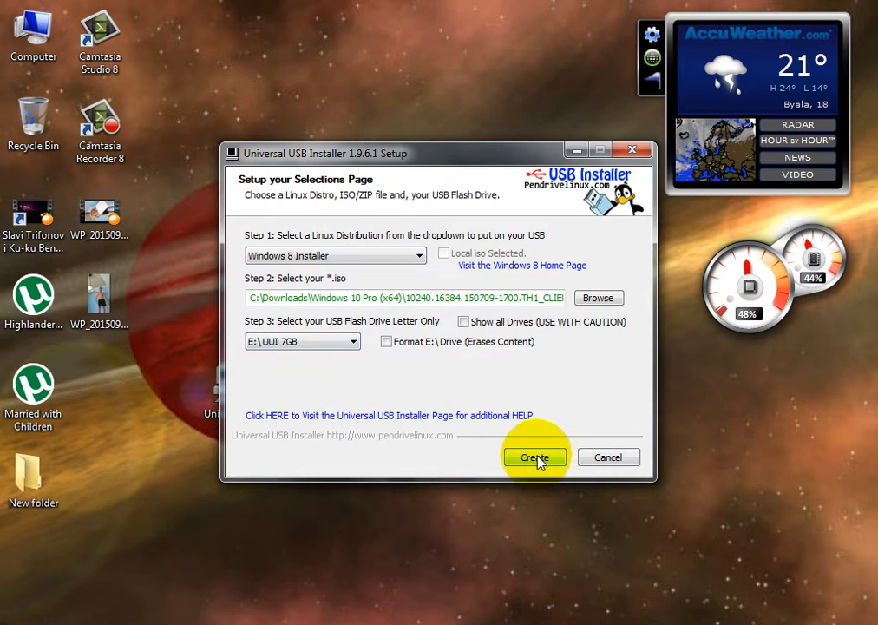
pyautogui.moveTo(569, 472)
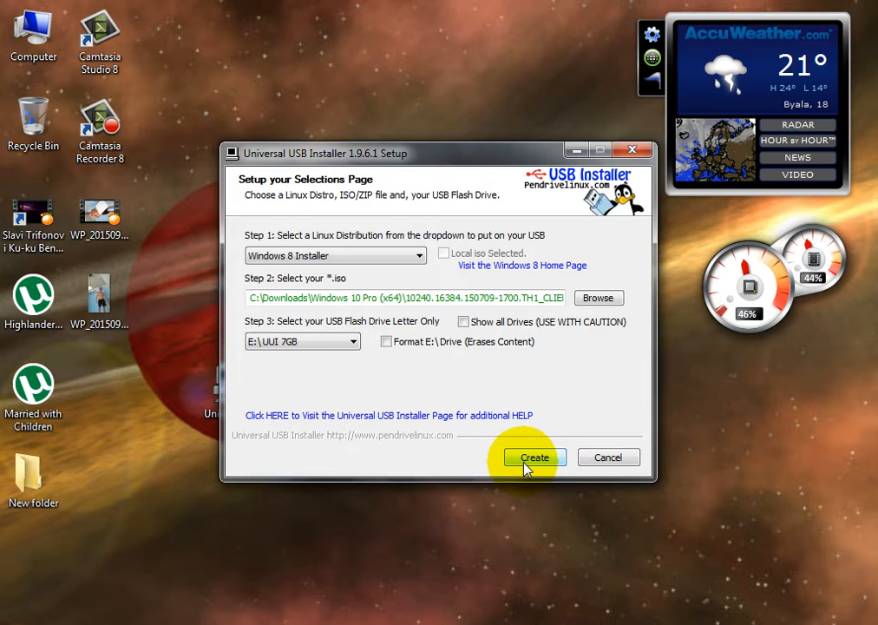
pyautogui.moveTo(461, 460)
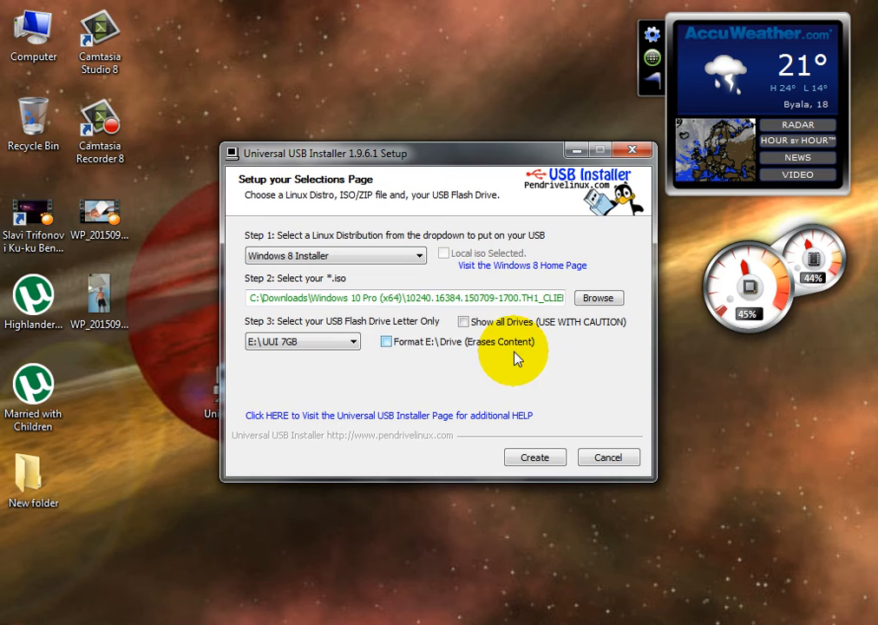
pyautogui.moveTo(520, 371)
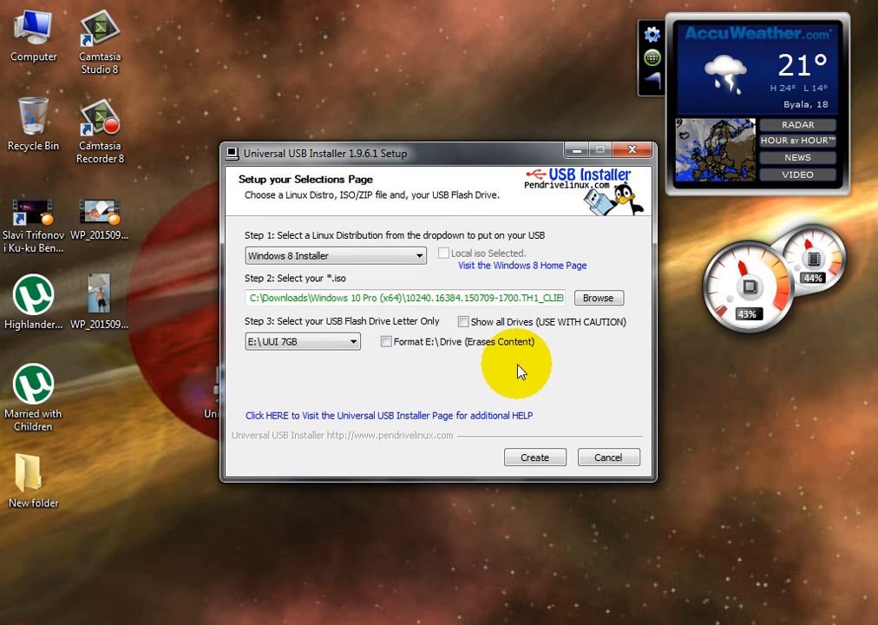